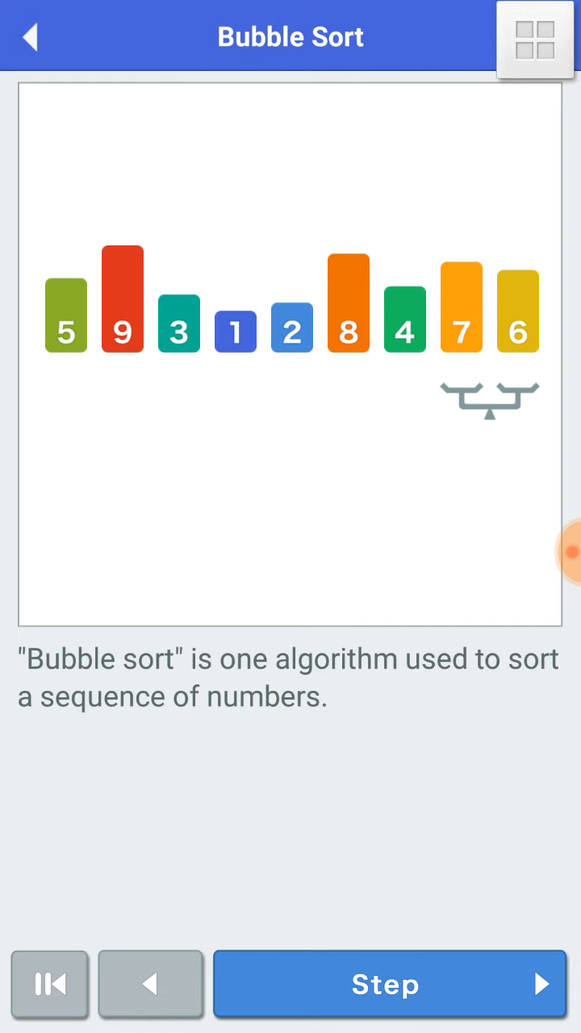
# Step through the intro on the scales and swap rule, then swap 7 and 6 and shift left
pyautogui.click(391, 985)
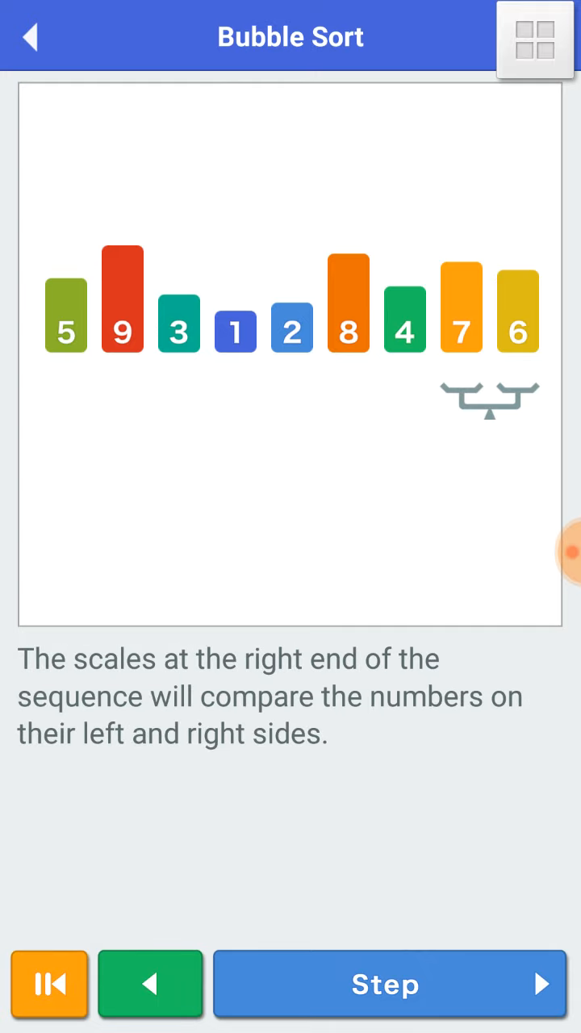
pyautogui.click(388, 985)
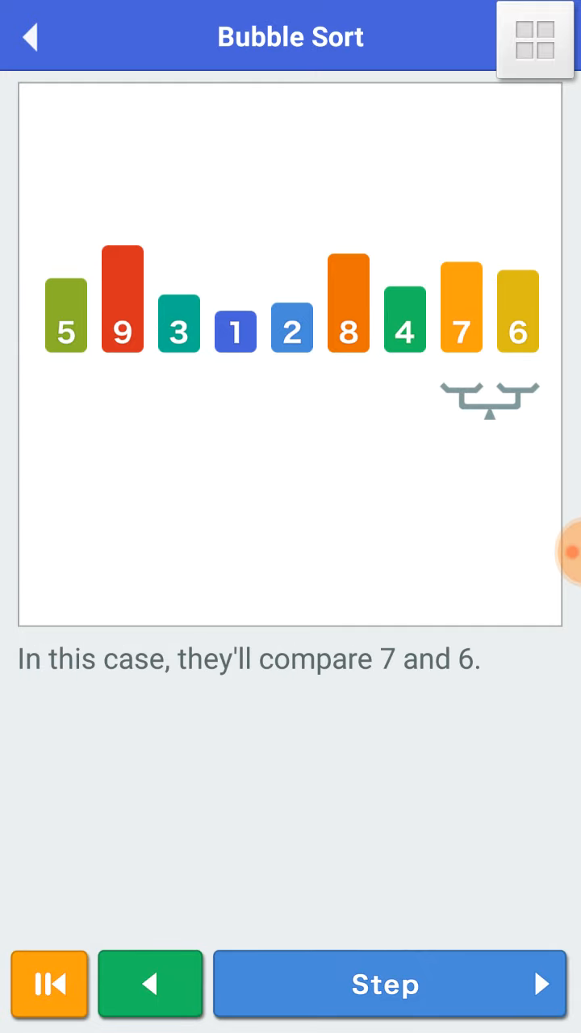
pyautogui.click(386, 985)
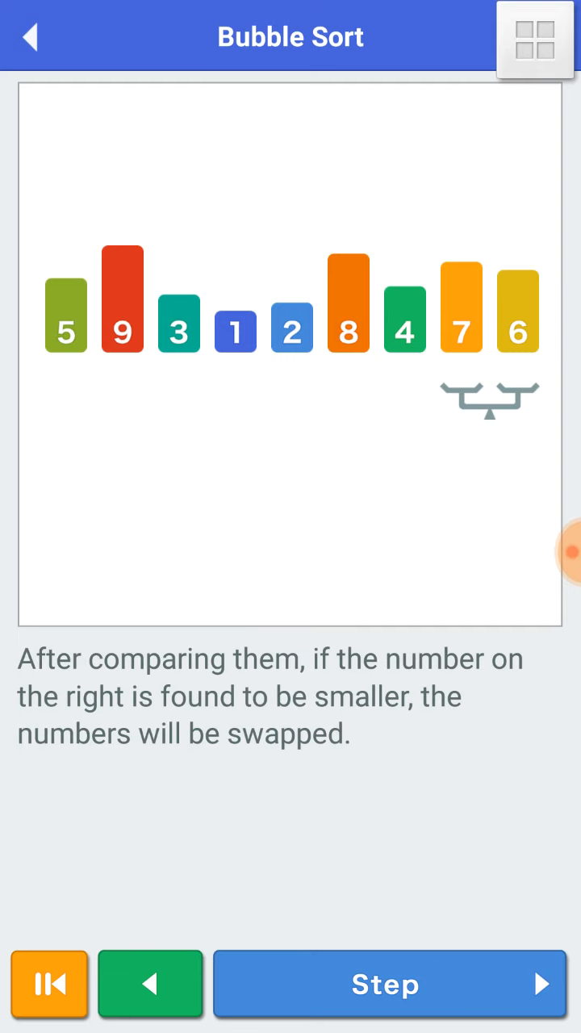
pyautogui.click(388, 985)
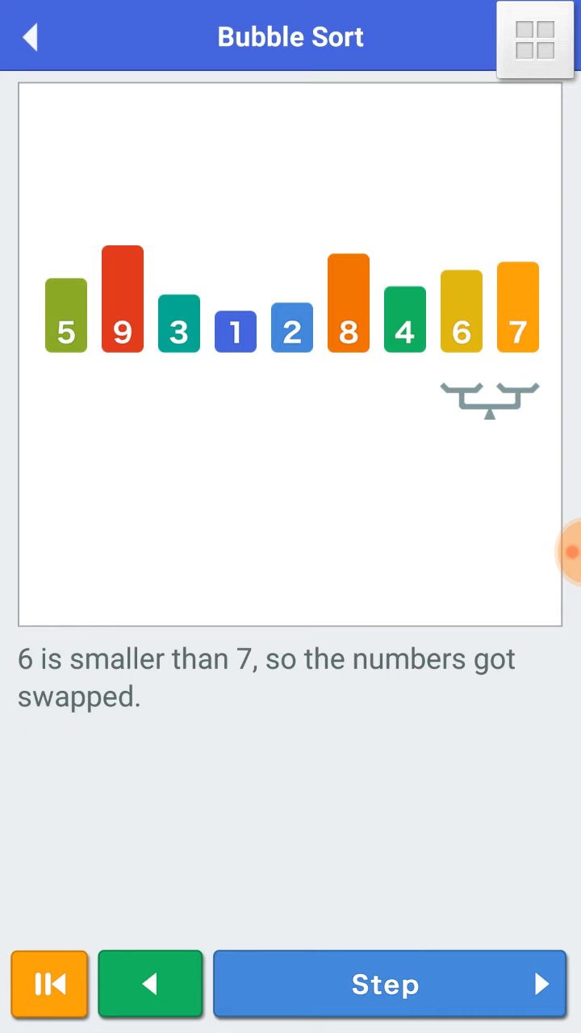
pyautogui.click(393, 985)
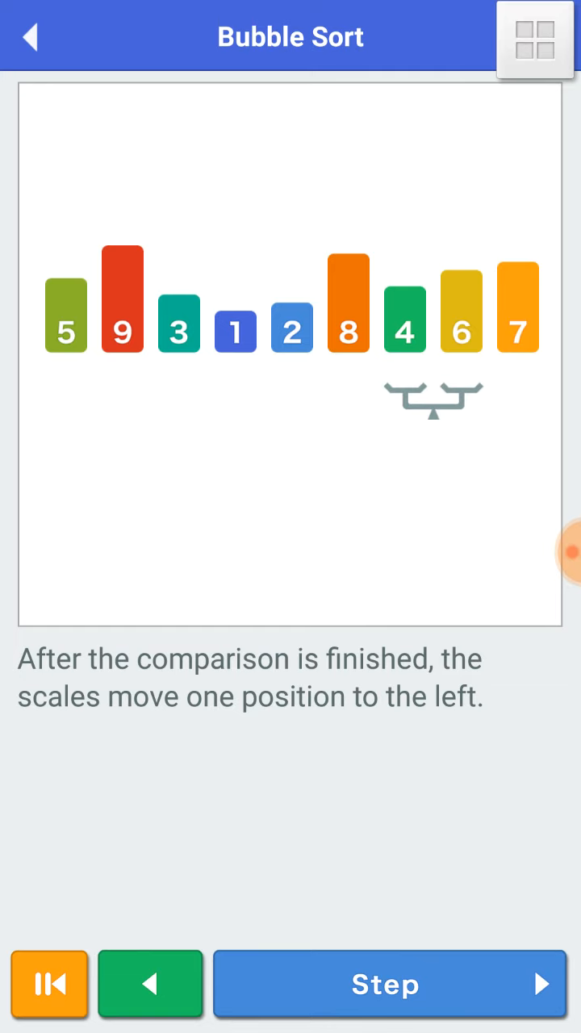
# Step the first pass leftward: 4 and 6 stay put, then 8 and 4 swap
pyautogui.click(392, 985)
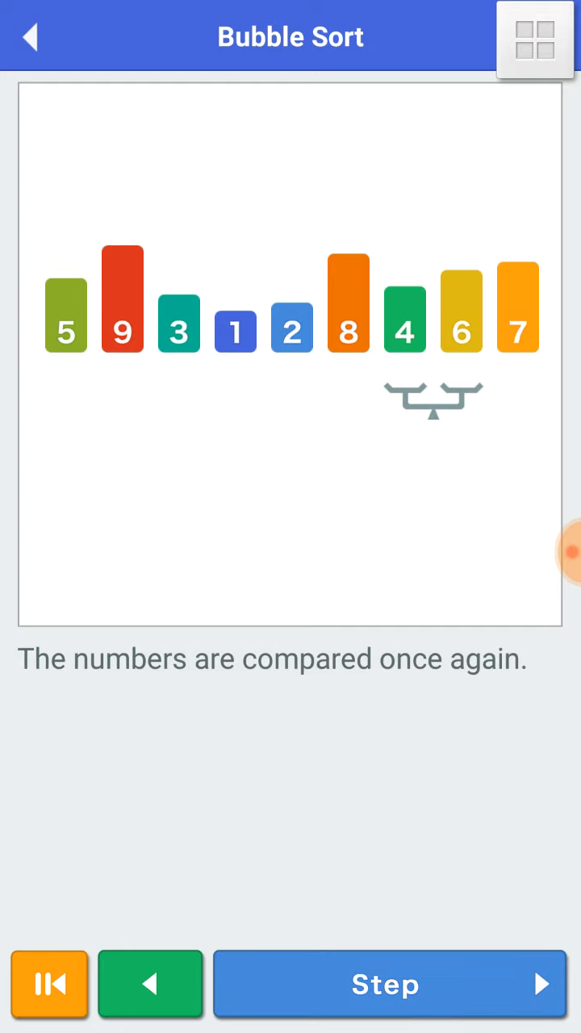
pyautogui.click(387, 984)
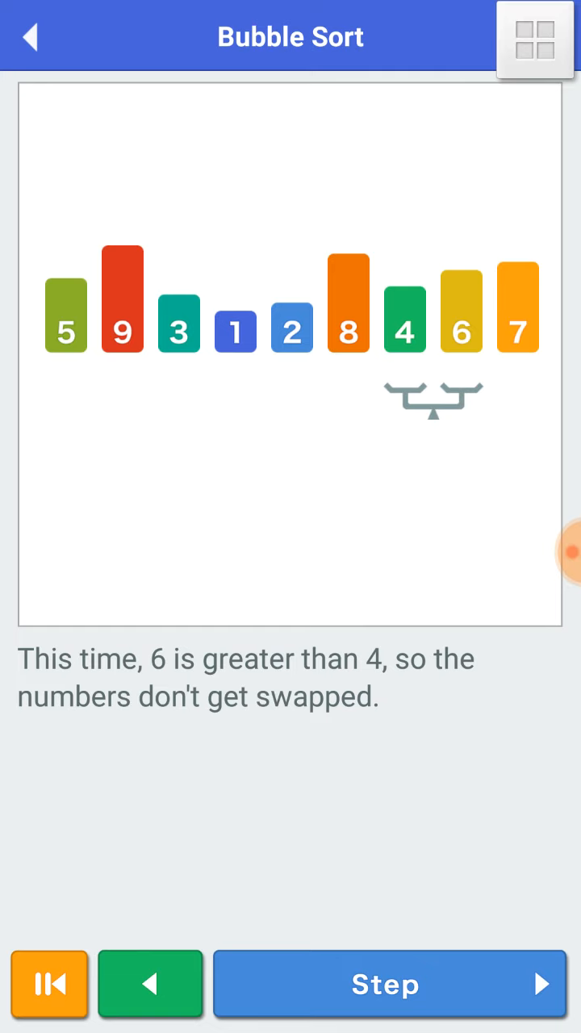
pyautogui.click(389, 983)
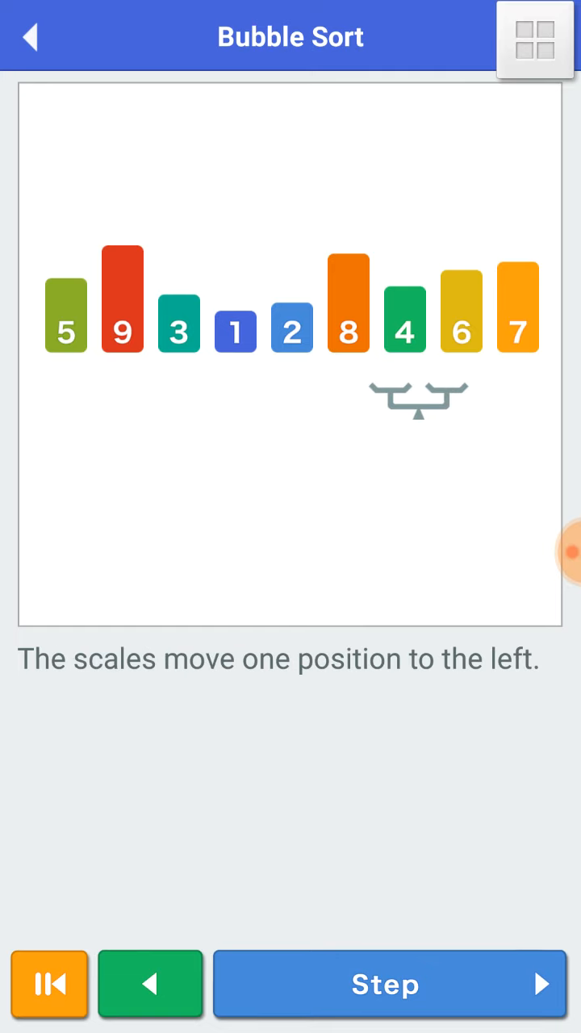
pyautogui.click(393, 985)
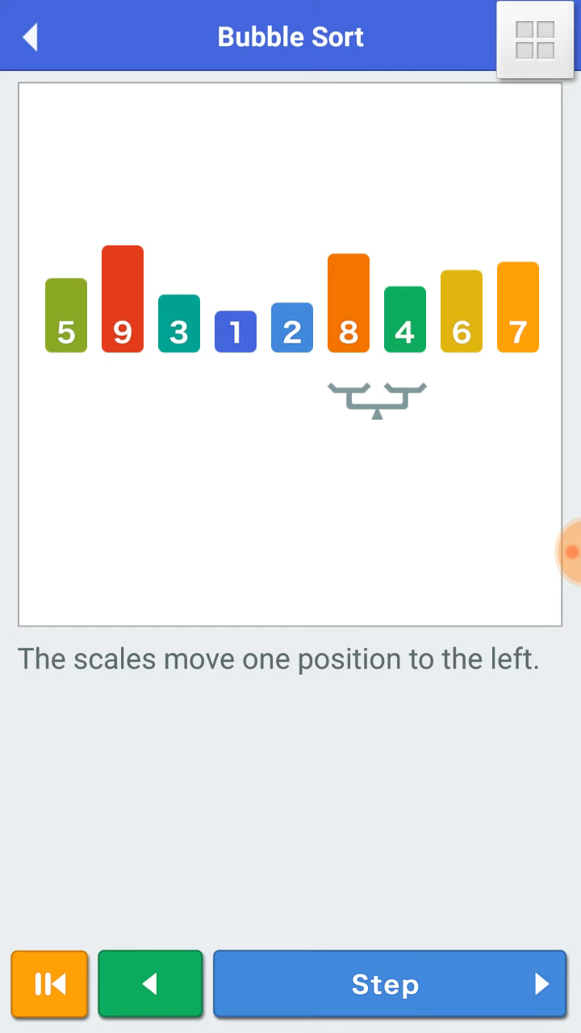
pyautogui.click(392, 985)
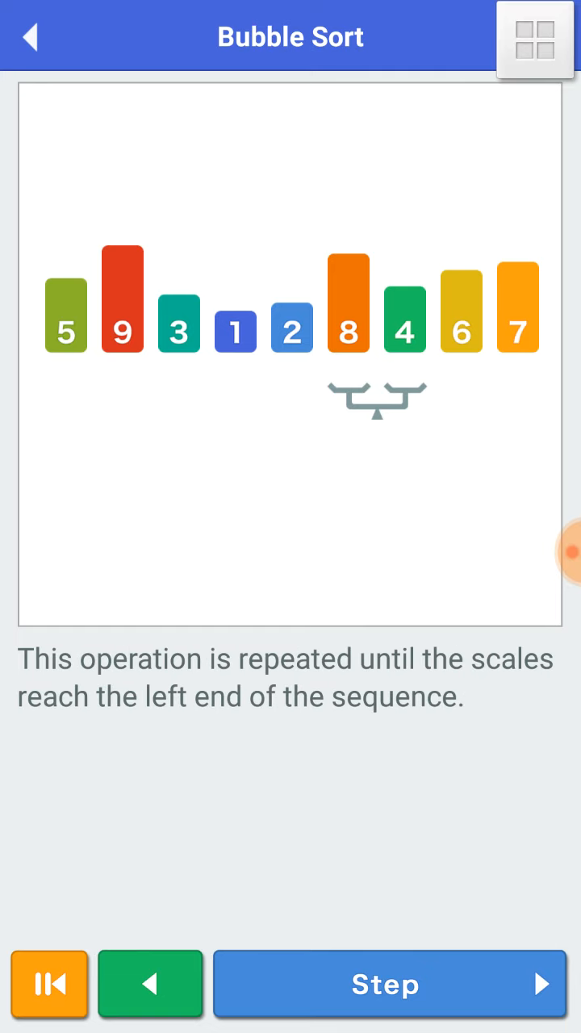
pyautogui.click(392, 985)
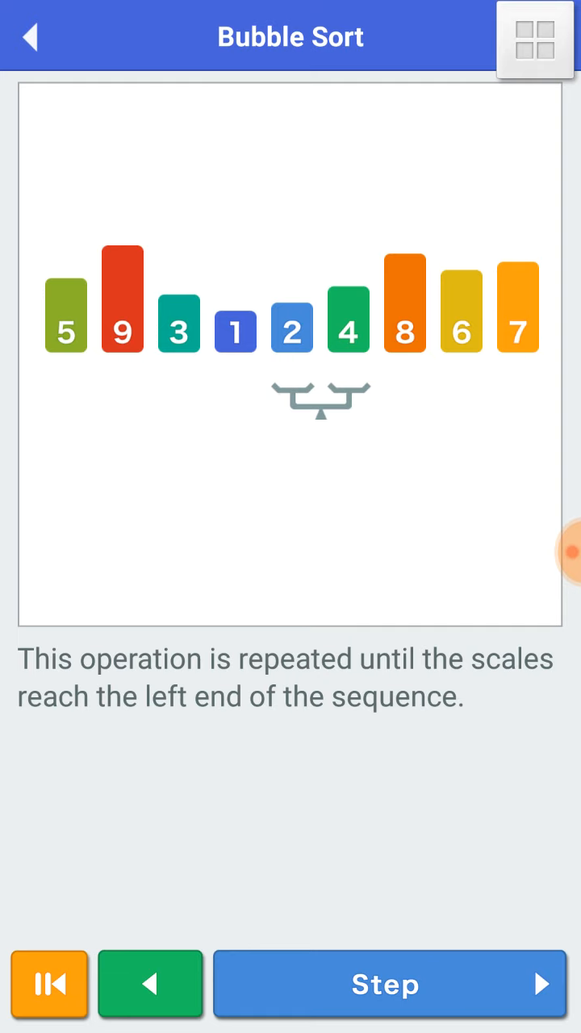
# Carry 1 past 2, 3, 9 and 5 so it lands at the left end of the sequence
pyautogui.click(392, 985)
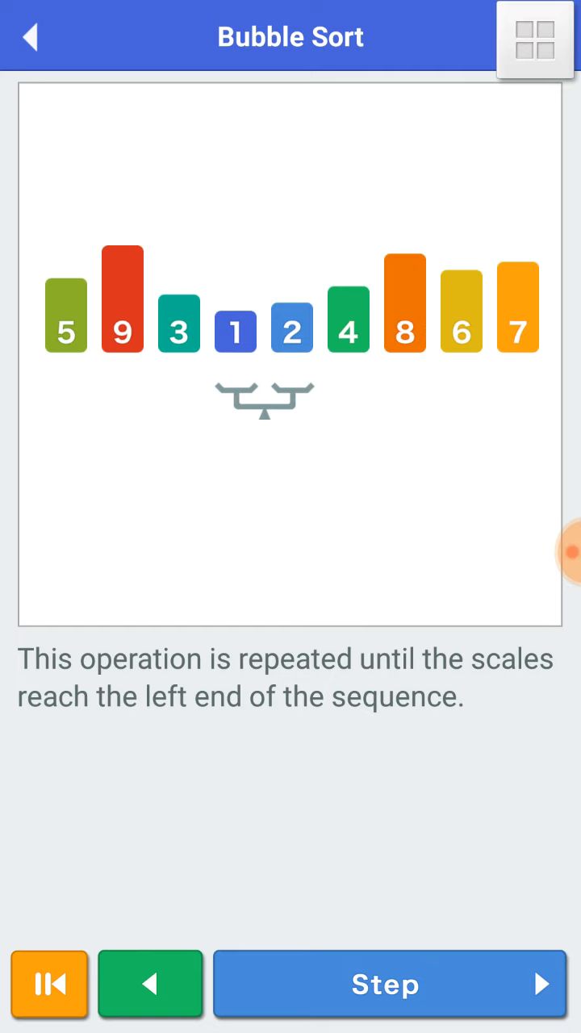
pyautogui.click(393, 985)
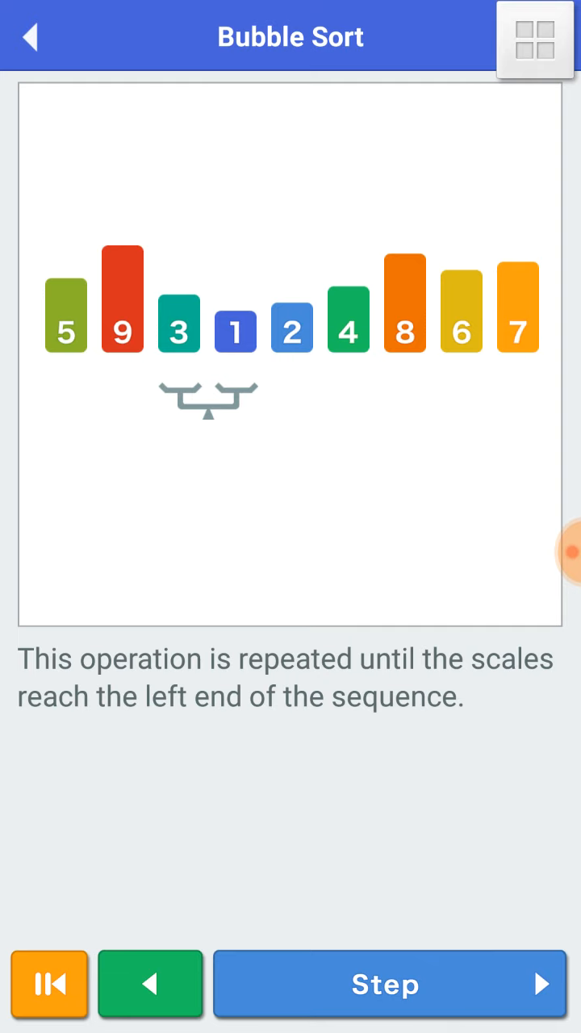
pyautogui.click(392, 985)
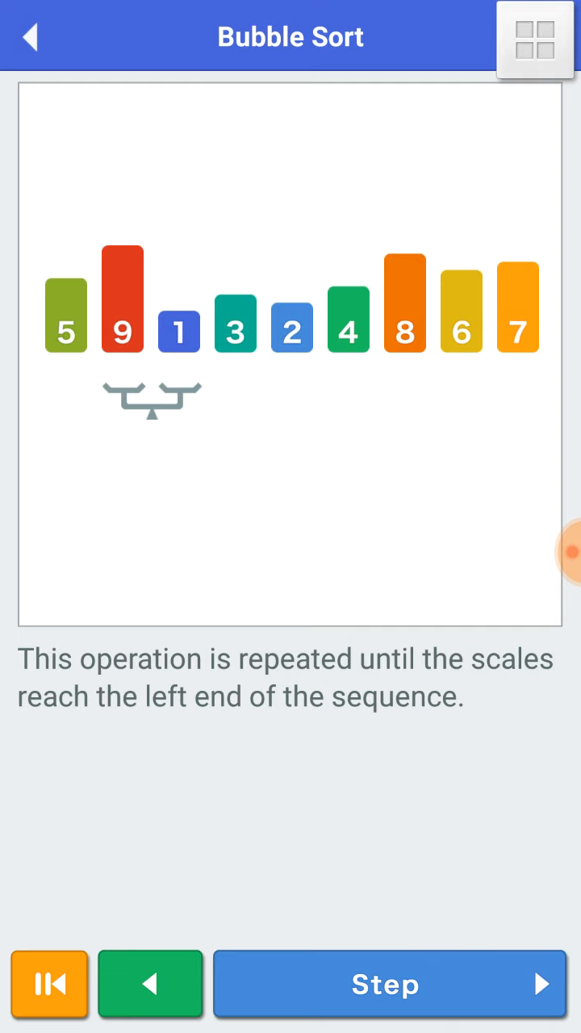
pyautogui.click(391, 985)
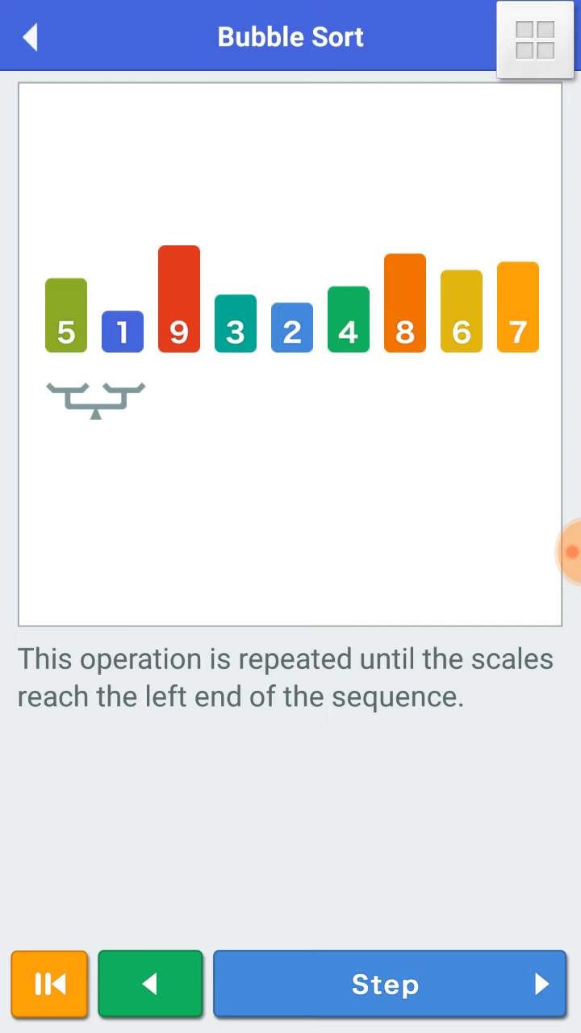
pyautogui.click(390, 985)
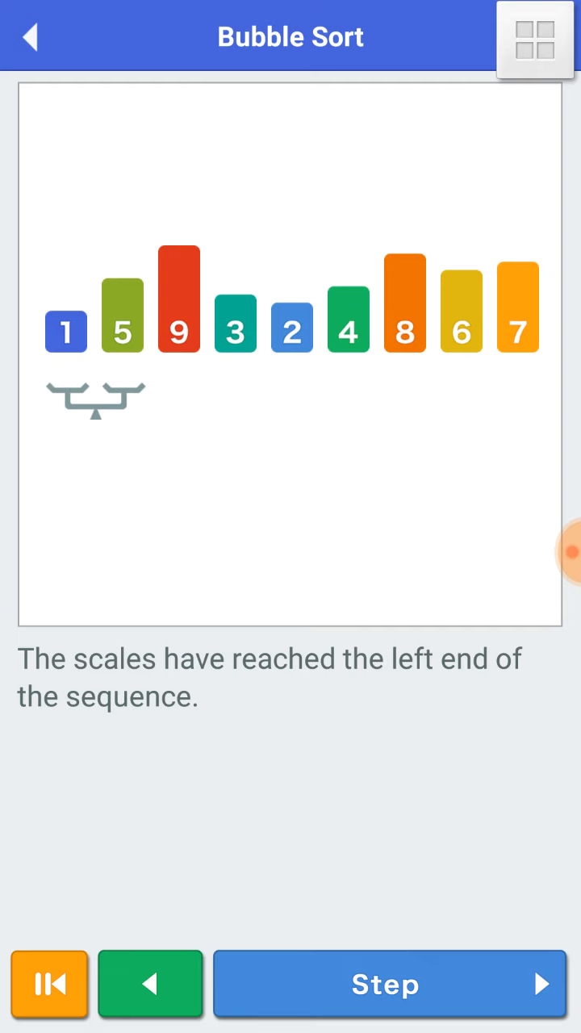
# Step through the round summary, grey out 1, and return the scales to the right edge comparing 6 and 7
pyautogui.click(390, 985)
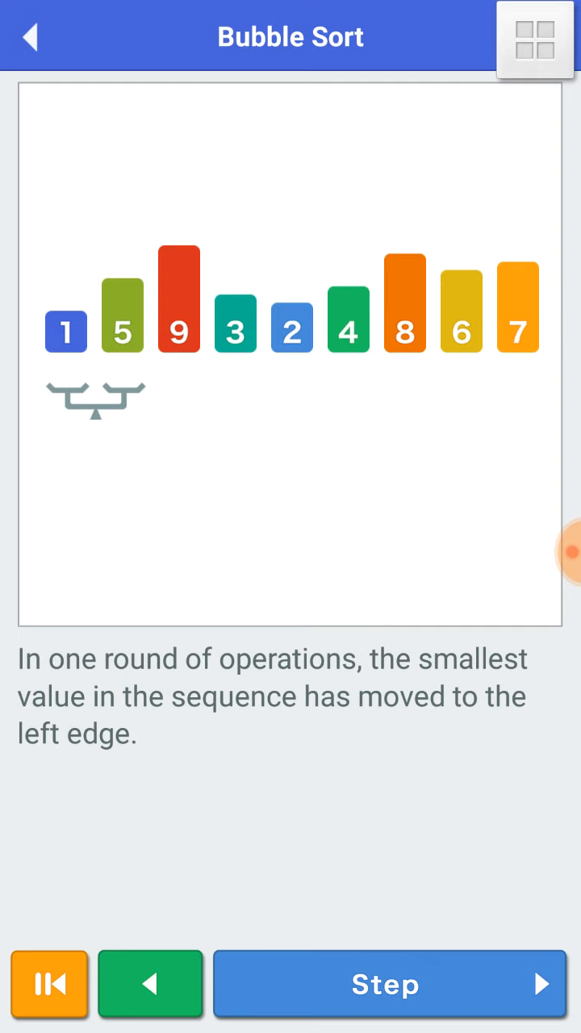
pyautogui.click(391, 984)
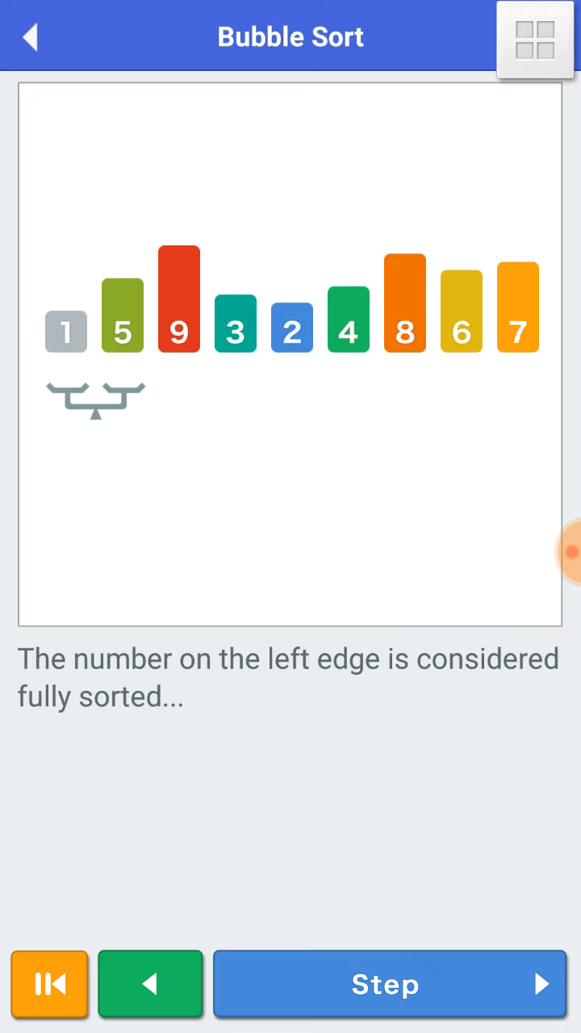
pyautogui.click(389, 985)
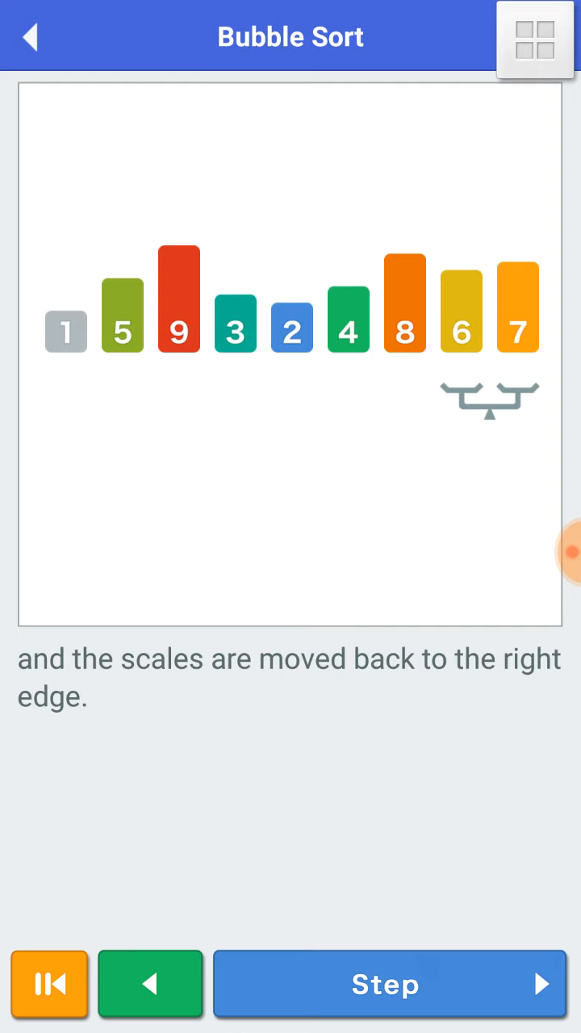
pyautogui.click(392, 985)
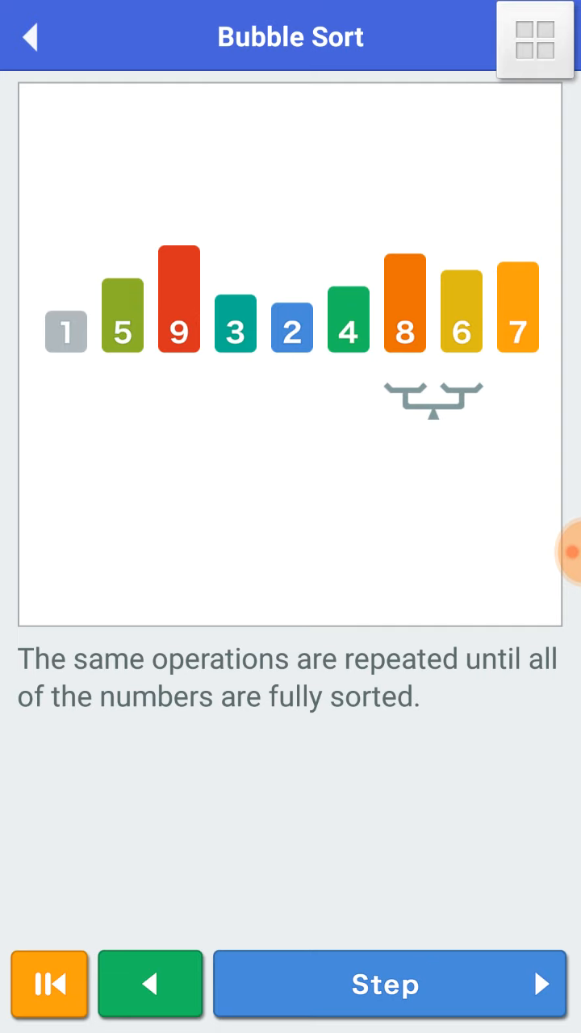
# Step the second round through 2 and 4, swap 3 and 2, and mark bar 2 sorted
pyautogui.click(388, 985)
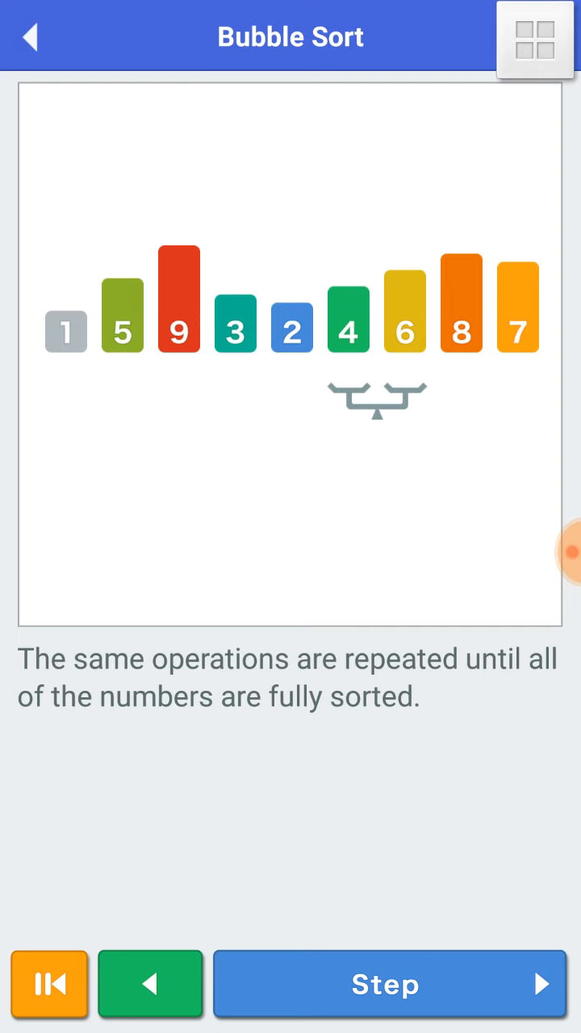
pyautogui.click(392, 985)
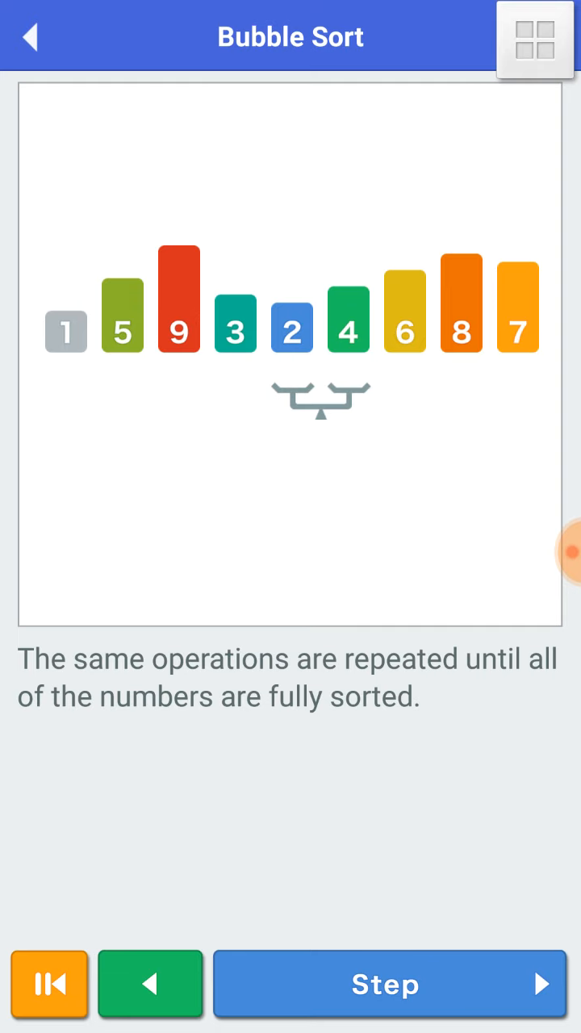
pyautogui.click(392, 985)
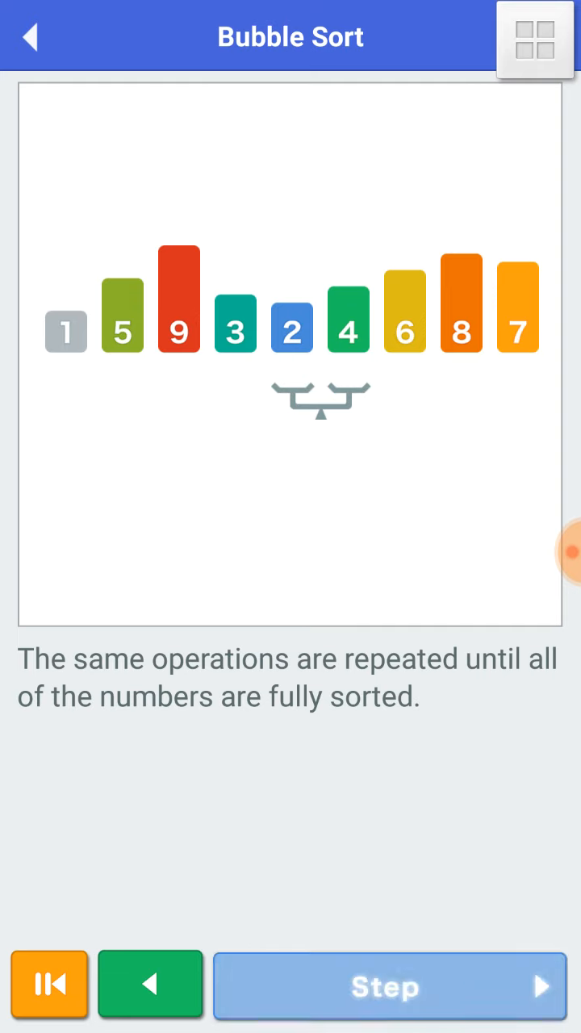
pyautogui.click(391, 985)
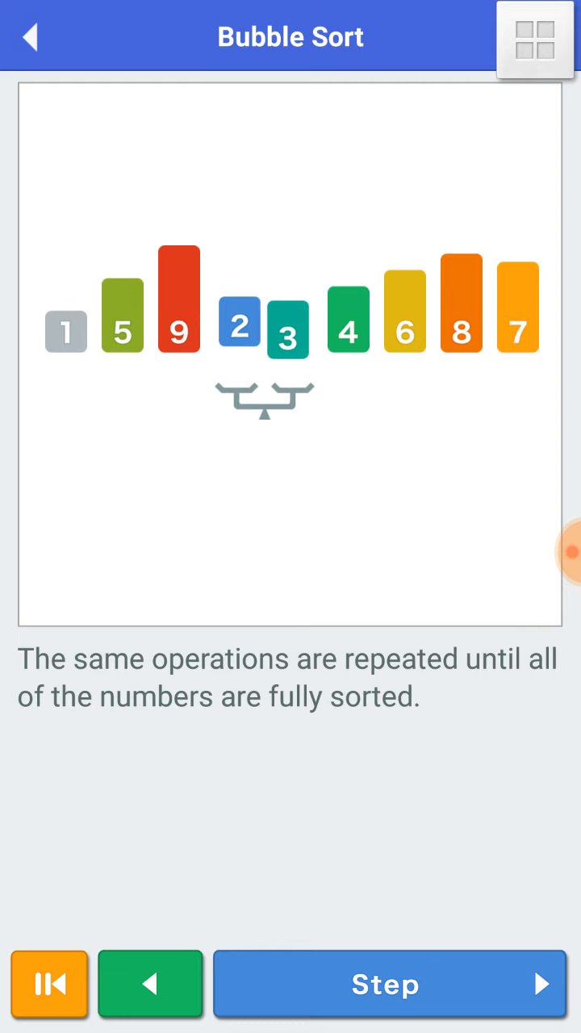
pyautogui.click(392, 985)
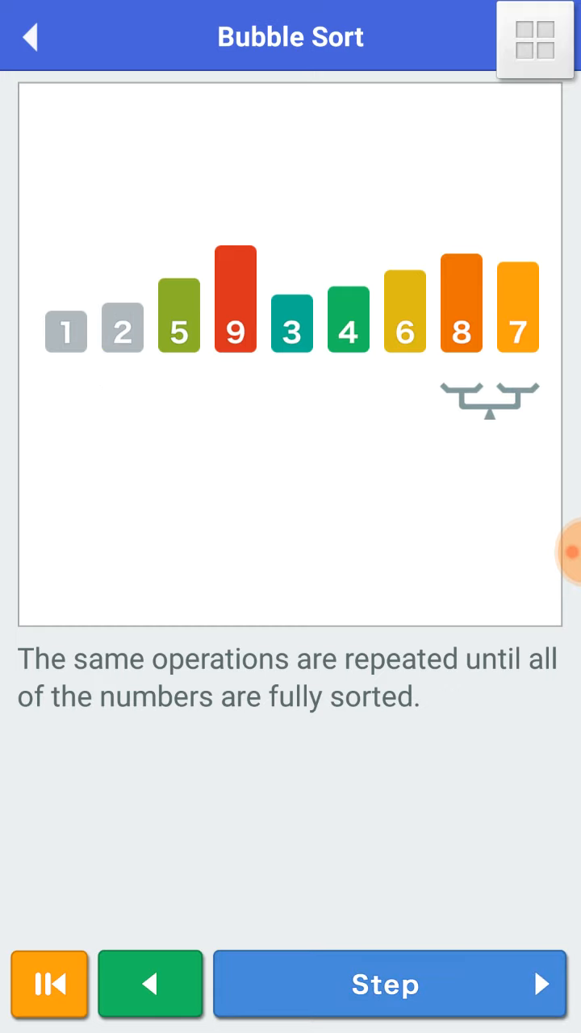
# Step the third round: swap 8 and 7, 9 and 3, then 5 and 3, marking bar 3 sorted
pyautogui.click(391, 985)
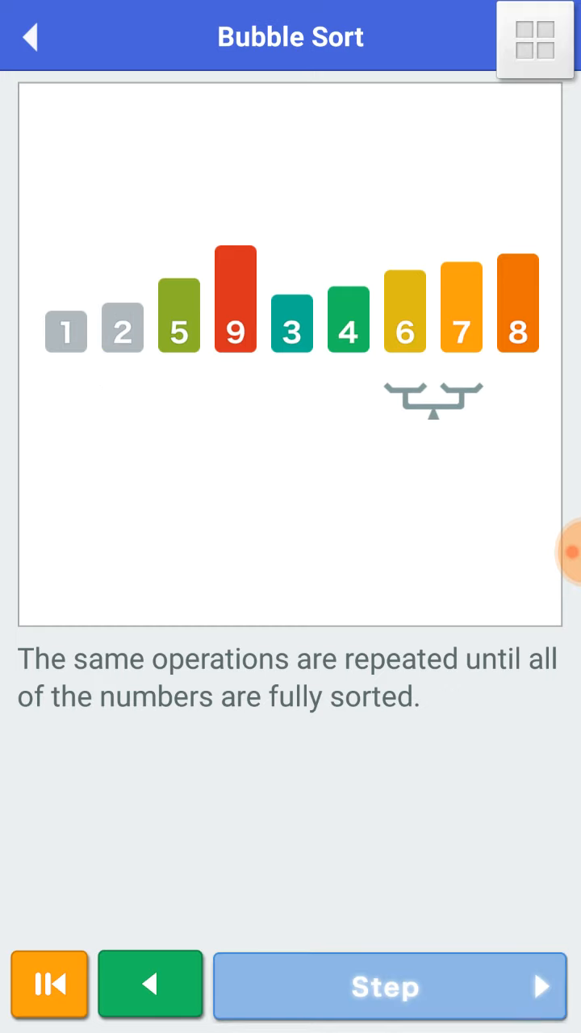
pyautogui.click(387, 985)
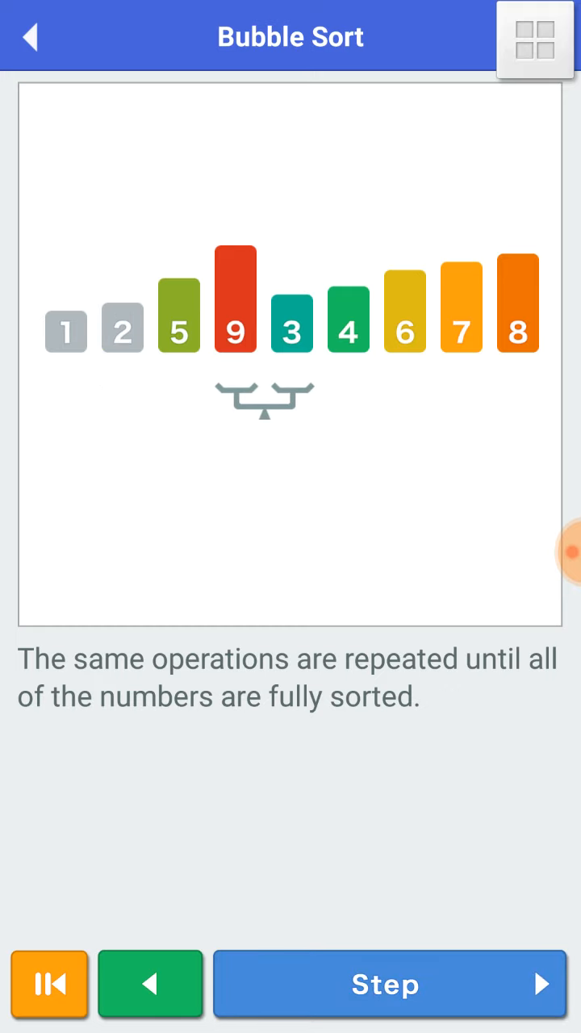
pyautogui.click(389, 983)
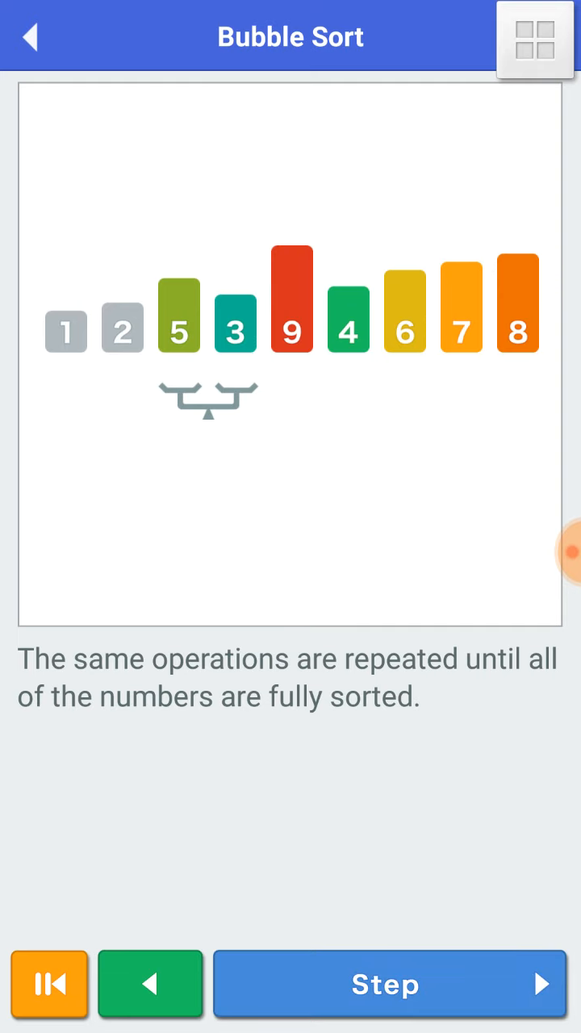
pyautogui.click(391, 983)
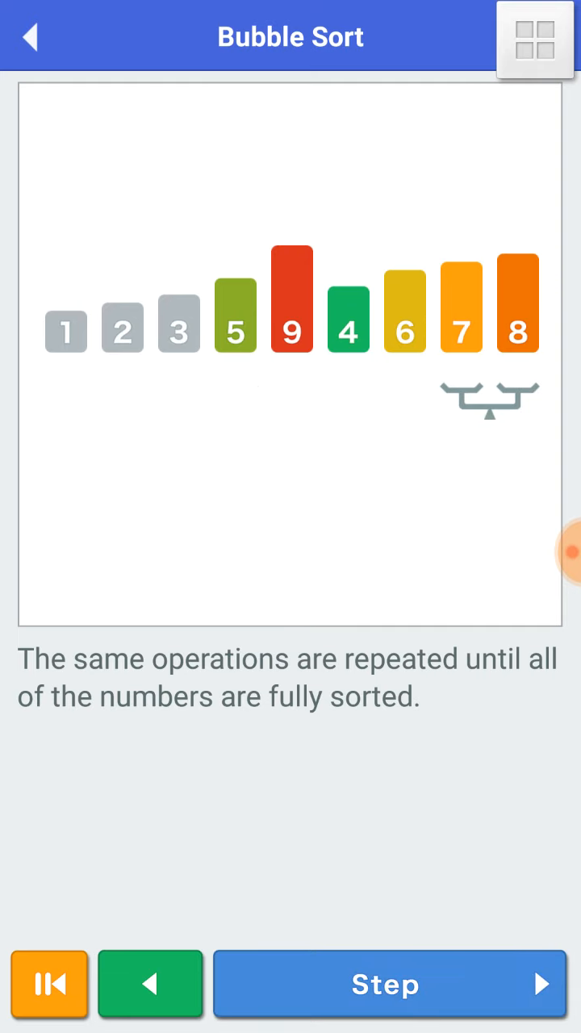
# Step the next rounds: swap 9 and 4, 5 and 4, 9 and 6, marking bars 4 and 5 sorted
pyautogui.click(392, 983)
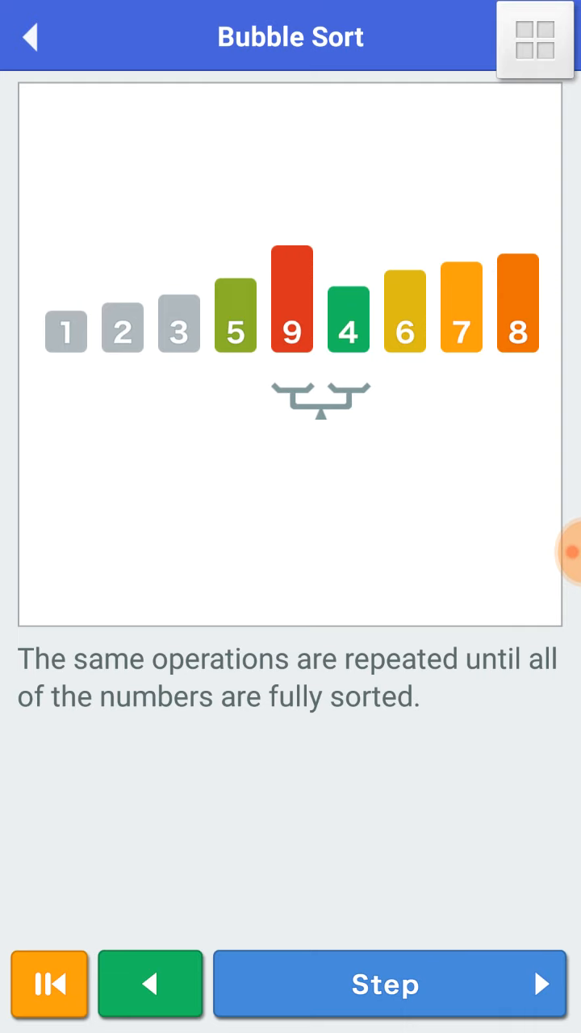
pyautogui.click(389, 985)
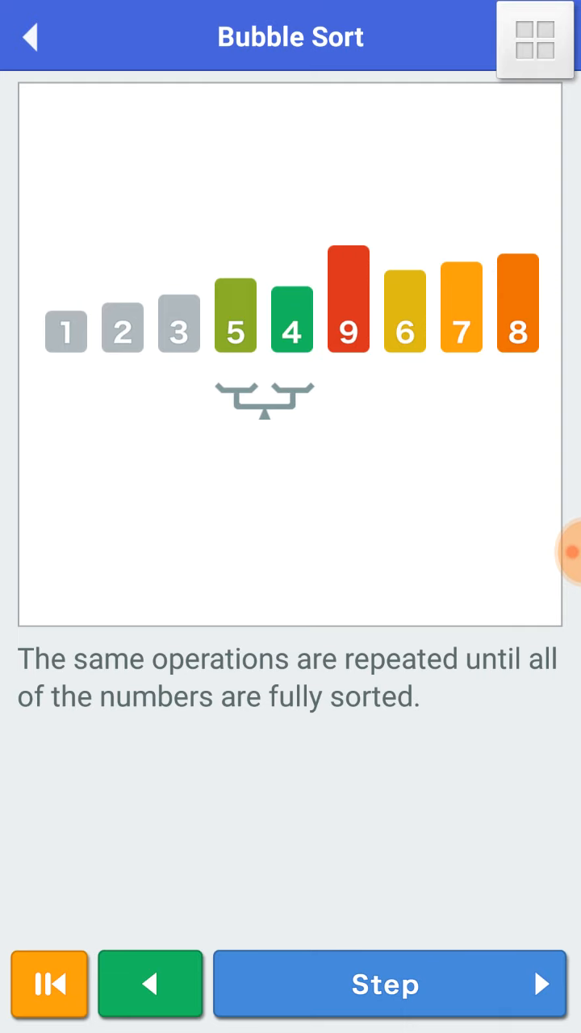
pyautogui.click(389, 985)
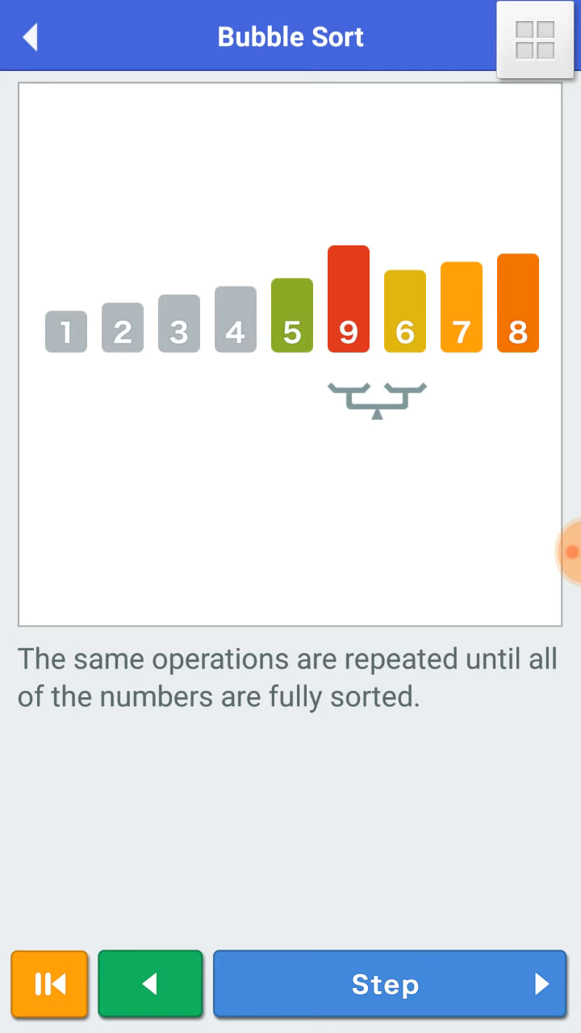
pyautogui.click(388, 985)
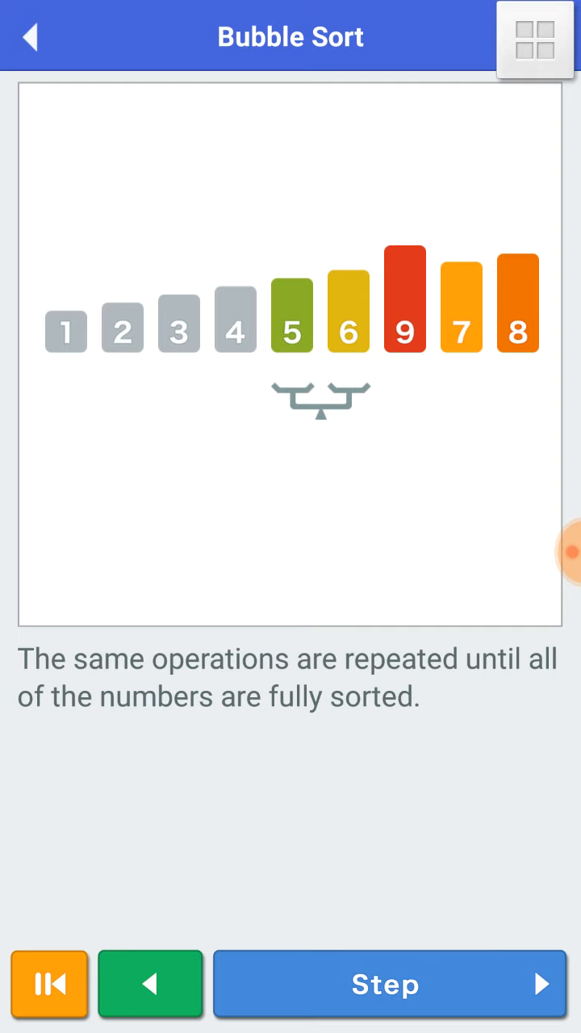
pyautogui.click(392, 985)
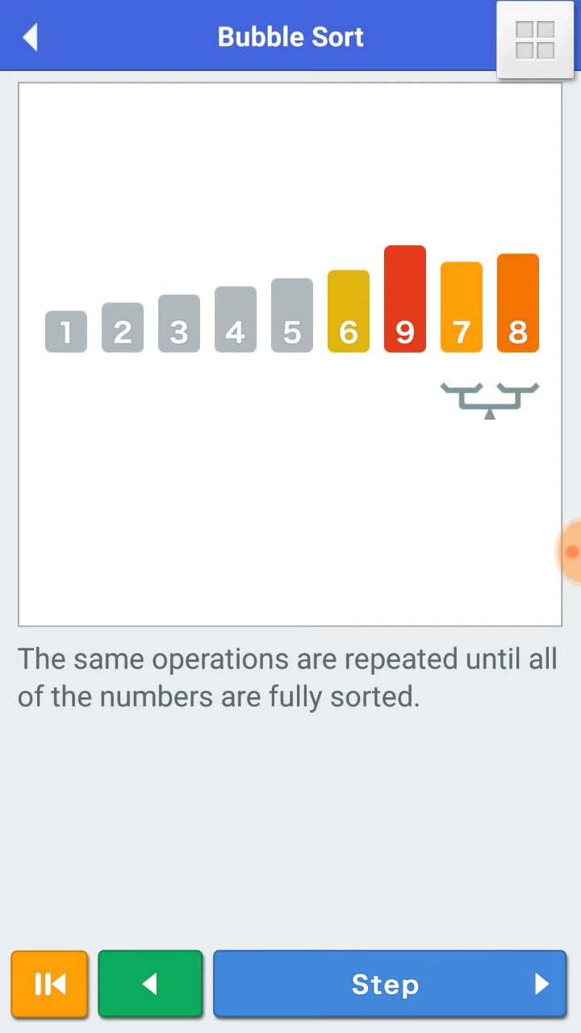
# Swap 9 past 7 and 8 until bars 6–9 are greyed and the closing explanation appears
pyautogui.click(392, 985)
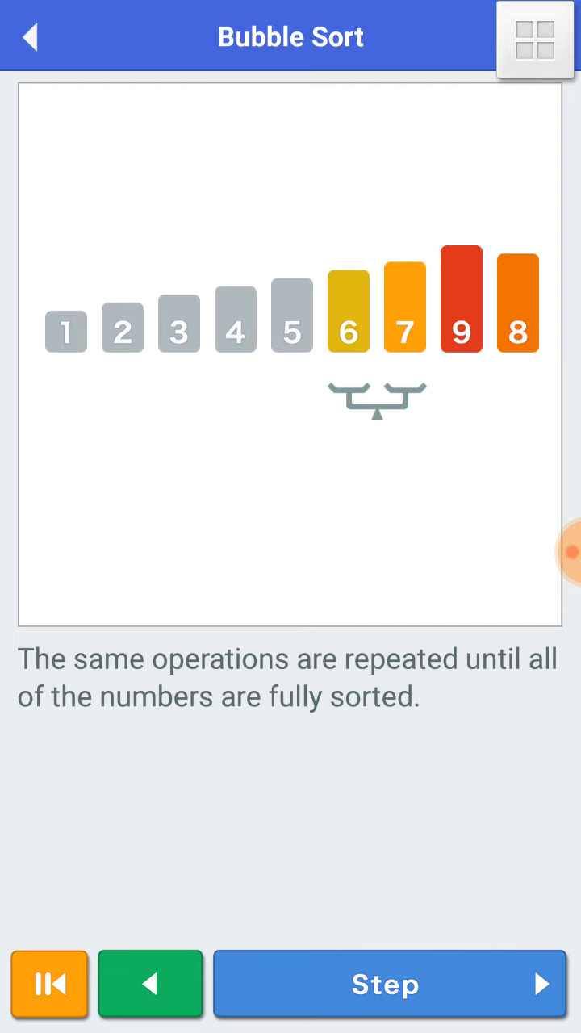
pyautogui.click(385, 985)
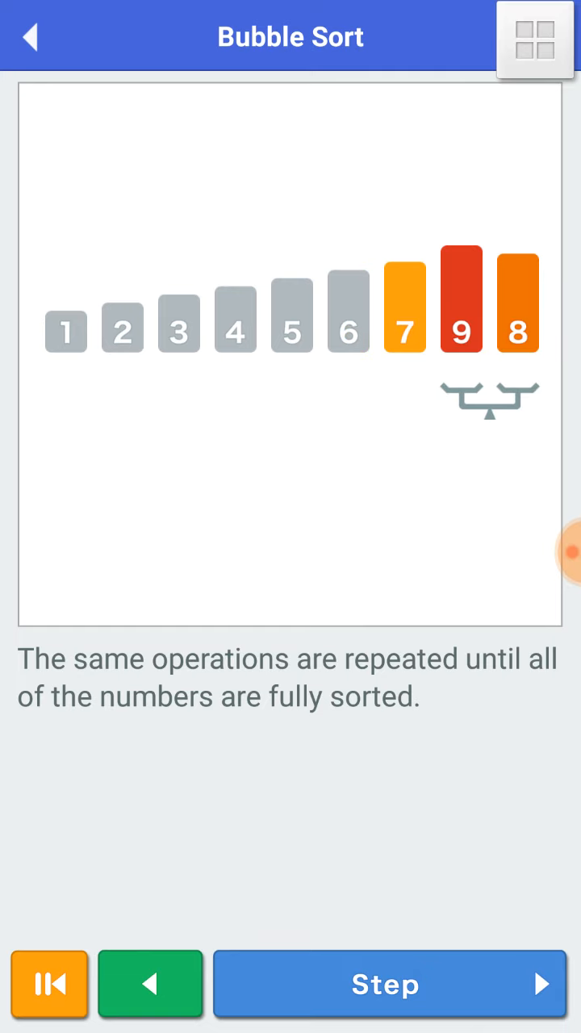
pyautogui.click(388, 984)
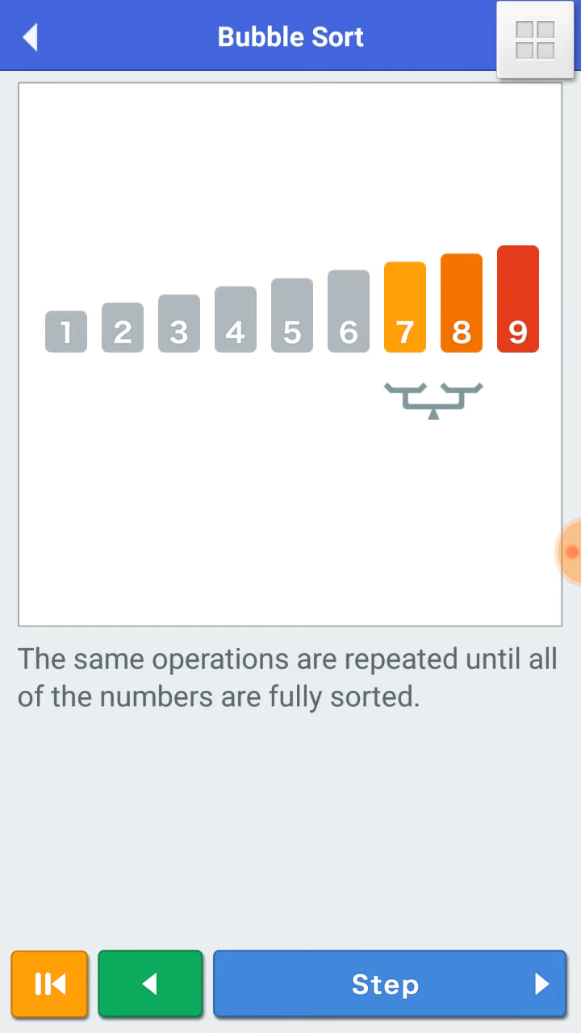
pyautogui.click(387, 984)
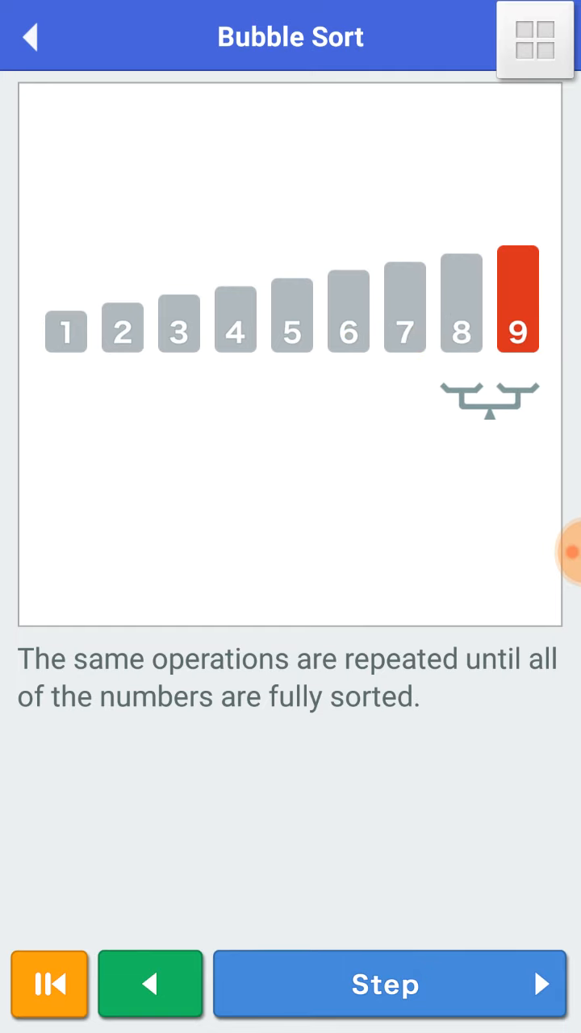
pyautogui.click(389, 985)
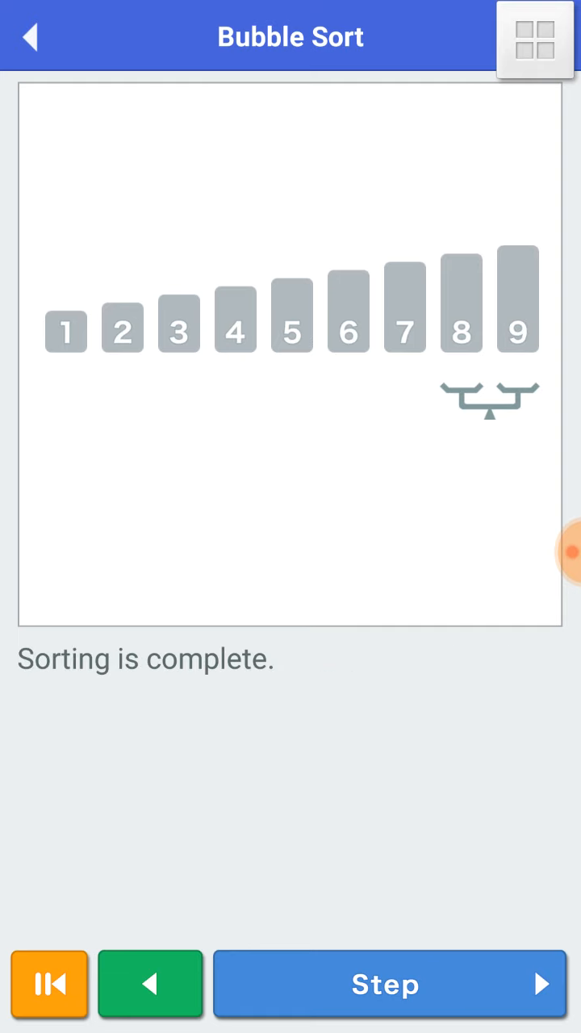
pyautogui.click(389, 985)
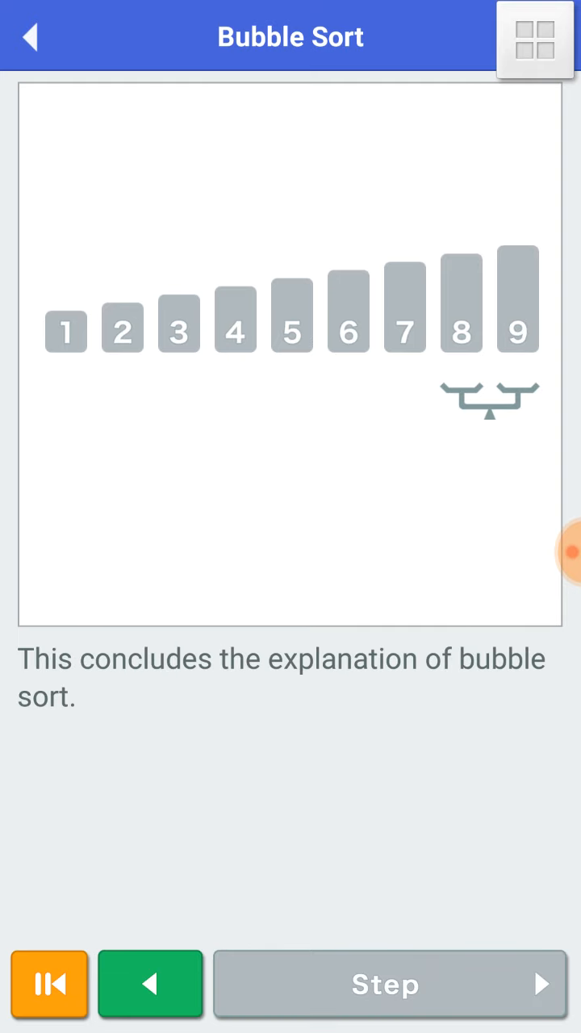